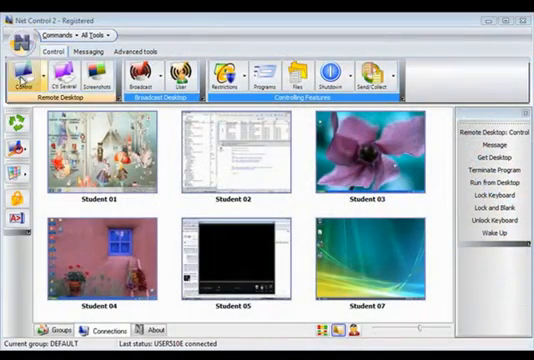
Preview the Advanced tools and Messaging ribbon tabs, then return to the Control tab.
left_click(190, 62)
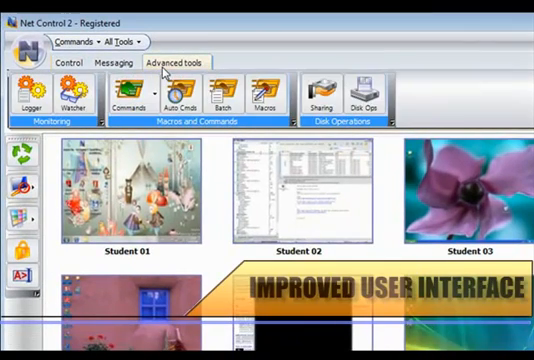
left_click(123, 64)
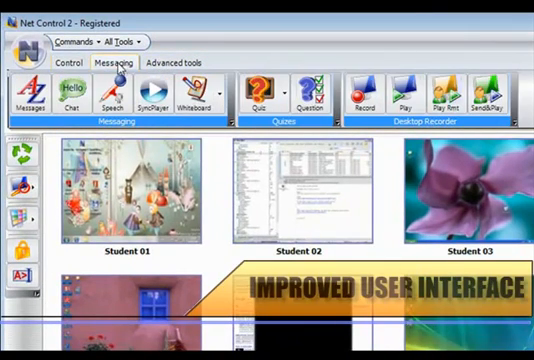
left_click(65, 63)
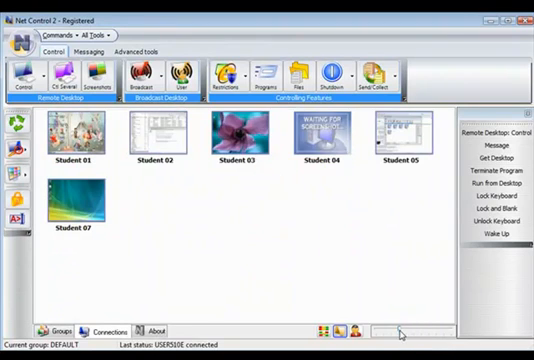
mouse_move(320, 140)
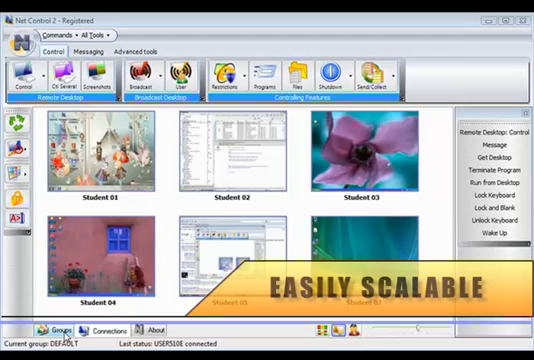
Select the CLASS 212 group from the Groups list and launch the whiteboard over WordPad.
left_click(55, 330)
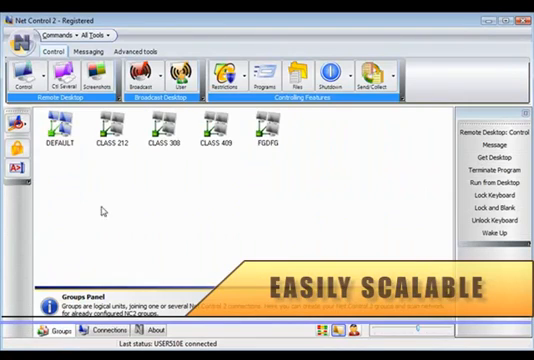
left_click(105, 135)
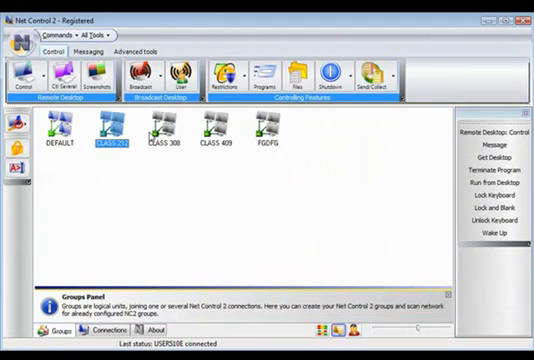
left_click(96, 331)
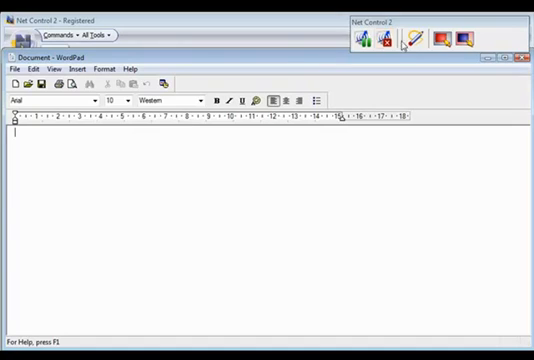
Draw blue pen strokes and a yellow rectangle over WordPad, then close the whiteboard.
left_click(405, 38)
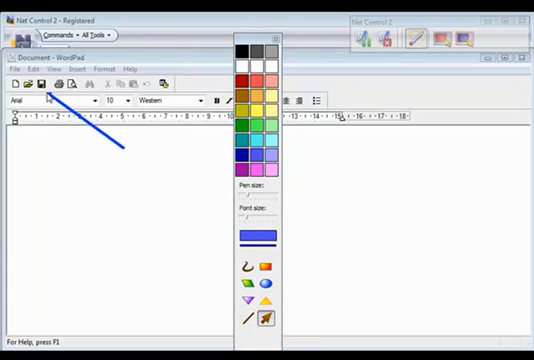
mouse_move(76, 205)
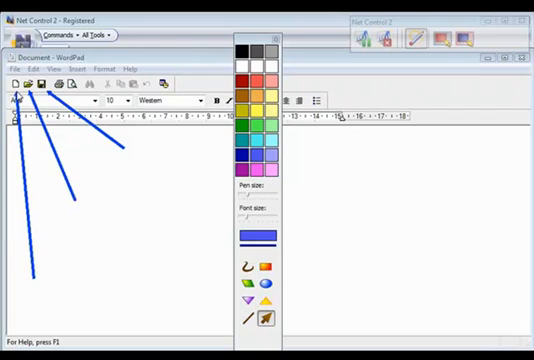
left_click(247, 113)
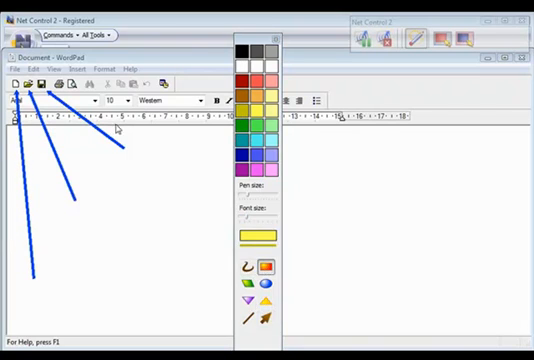
left_click_drag(124, 124, 225, 178)
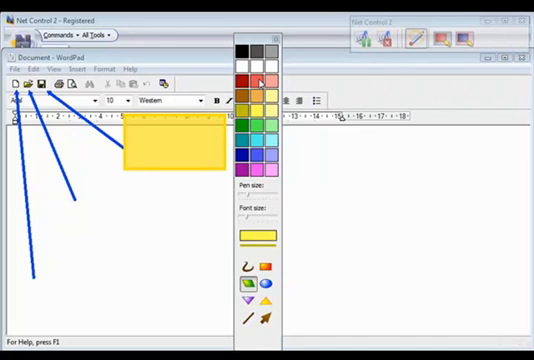
left_click(258, 78)
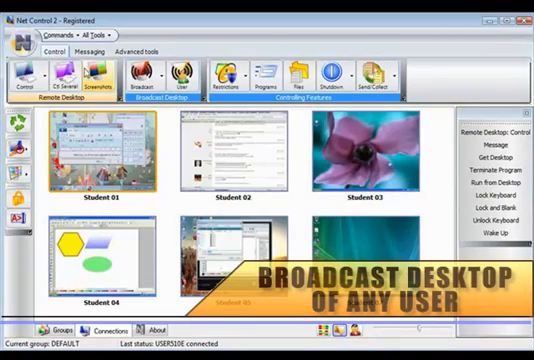
Select the Student 03 thumbnail, whose desktop shows a solitaire card game.
left_click(142, 74)
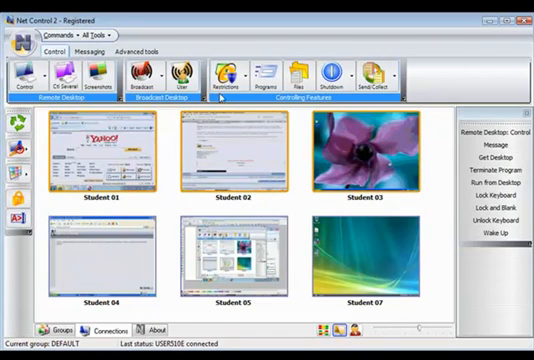
left_click(220, 78)
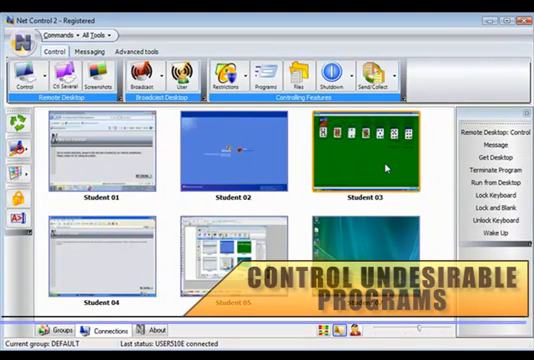
Browse the Restrictions options and the Programs Manager's End program list.
left_click(221, 76)
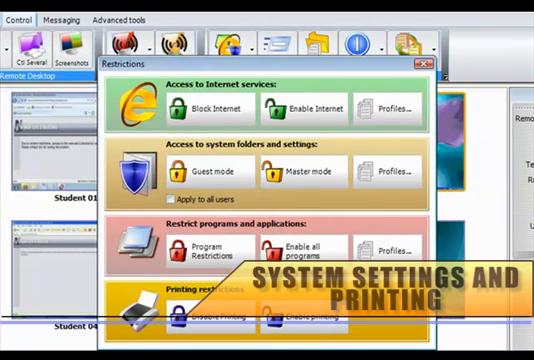
left_click(421, 64)
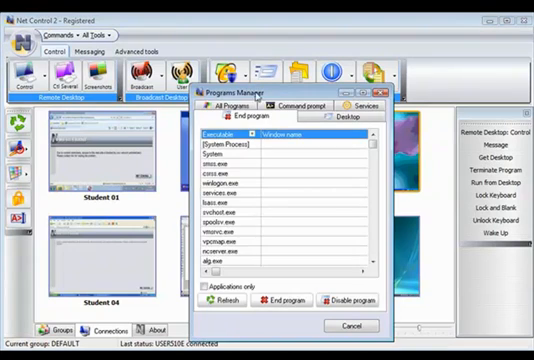
left_click(228, 107)
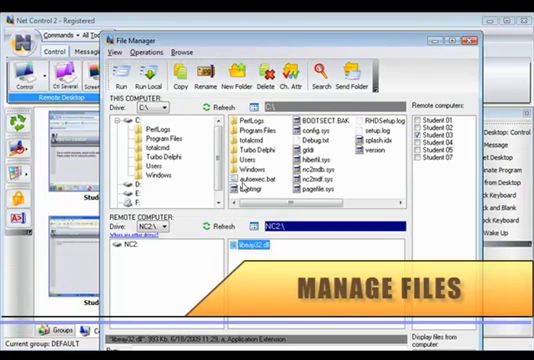
Upload the selected file to the student computer's NC2:\ destination, confirming with OK.
left_click(312, 133)
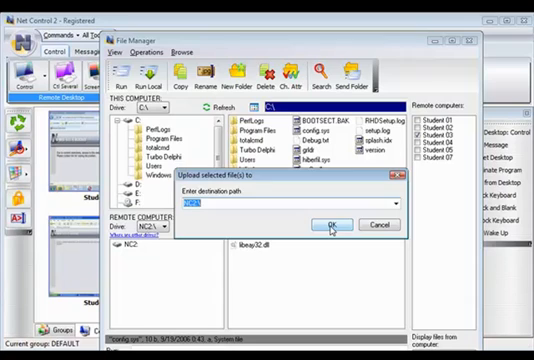
left_click(328, 224)
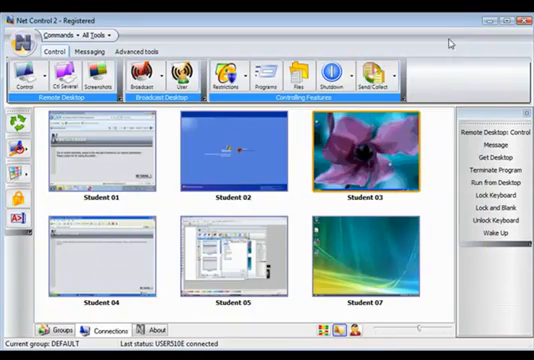
Select the student computer thumbnails and switch to the Messaging toolset.
left_click(339, 78)
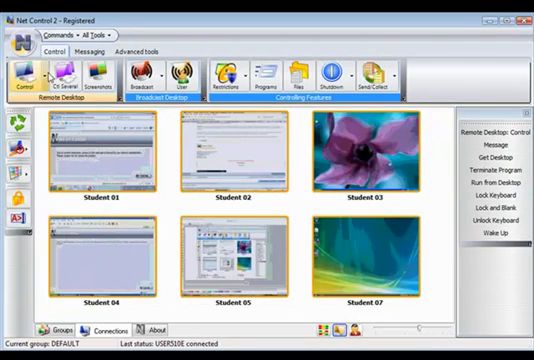
left_click(95, 47)
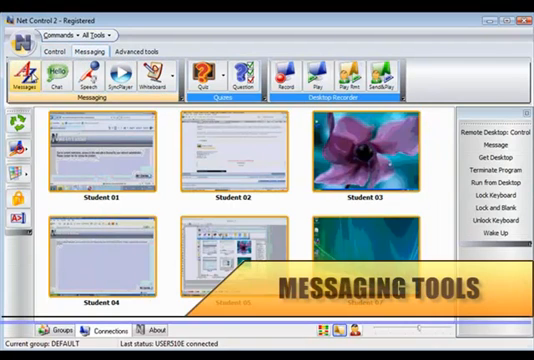
Compose the message 'Attention please' in the Send message window.
left_click(20, 82)
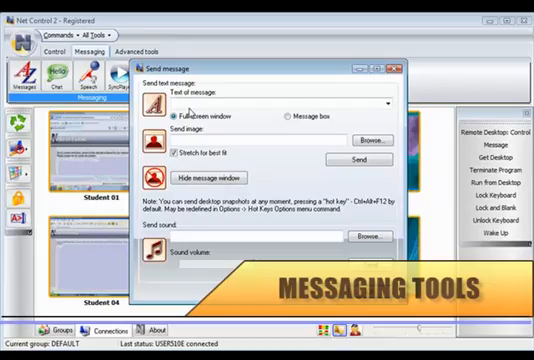
type("Attention p")
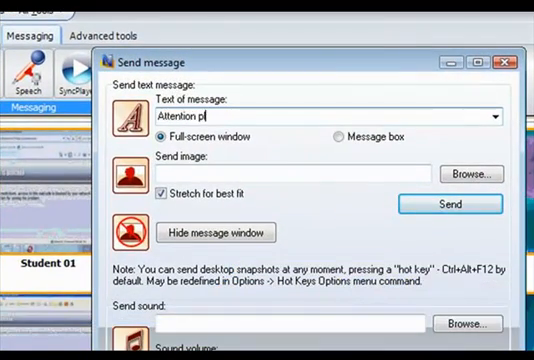
type("lease")
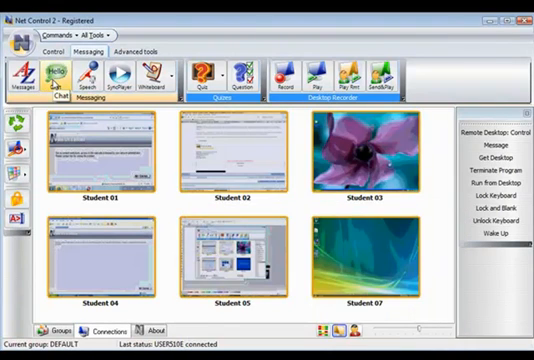
left_click(49, 78)
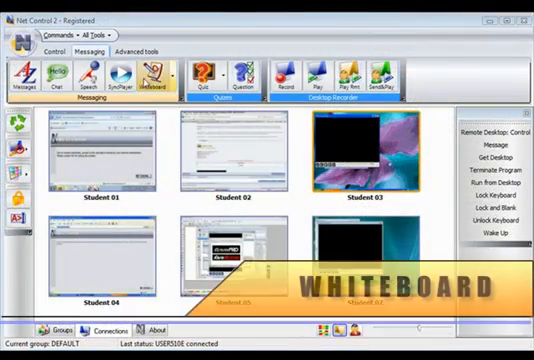
Share a whiteboard with the students and open the Quiz Constructor's new page dialog.
left_click(152, 82)
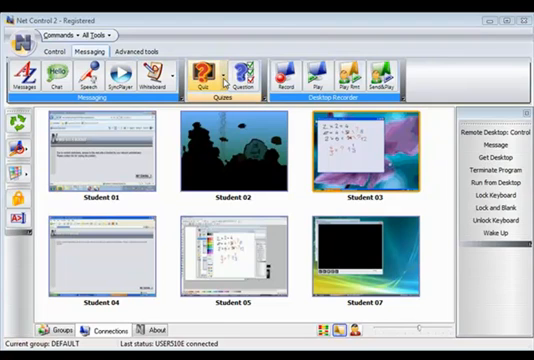
left_click(205, 80)
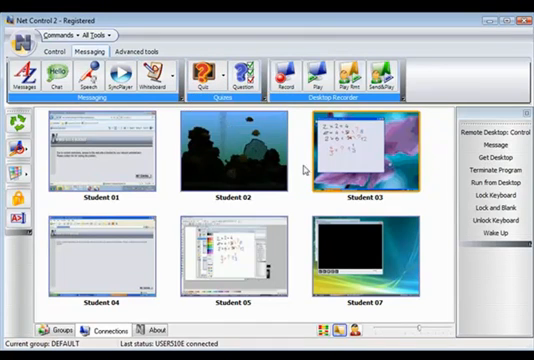
left_click(234, 78)
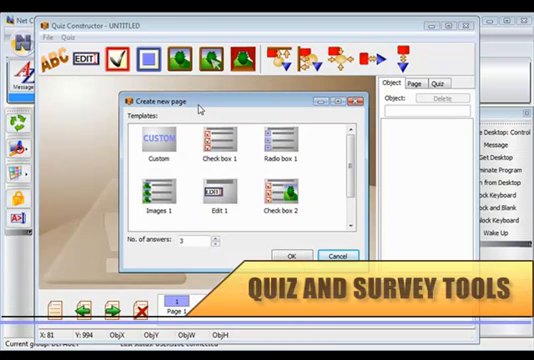
Add a Check box 1 template page and another page, then open Ask question.
left_click(289, 258)
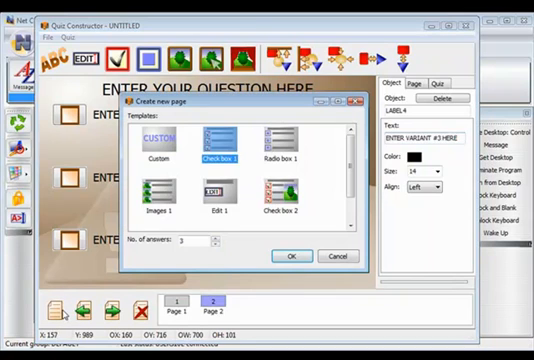
left_click(291, 255)
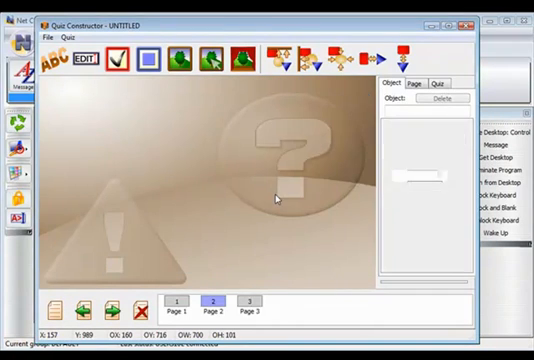
left_click(247, 305)
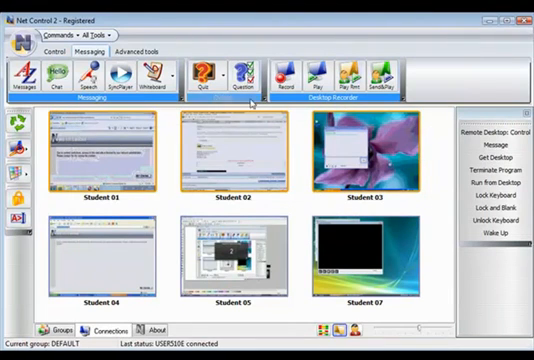
left_click(237, 74)
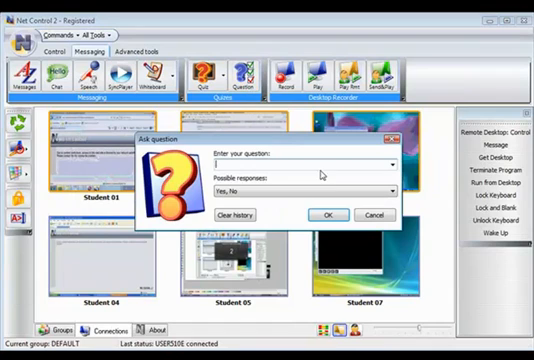